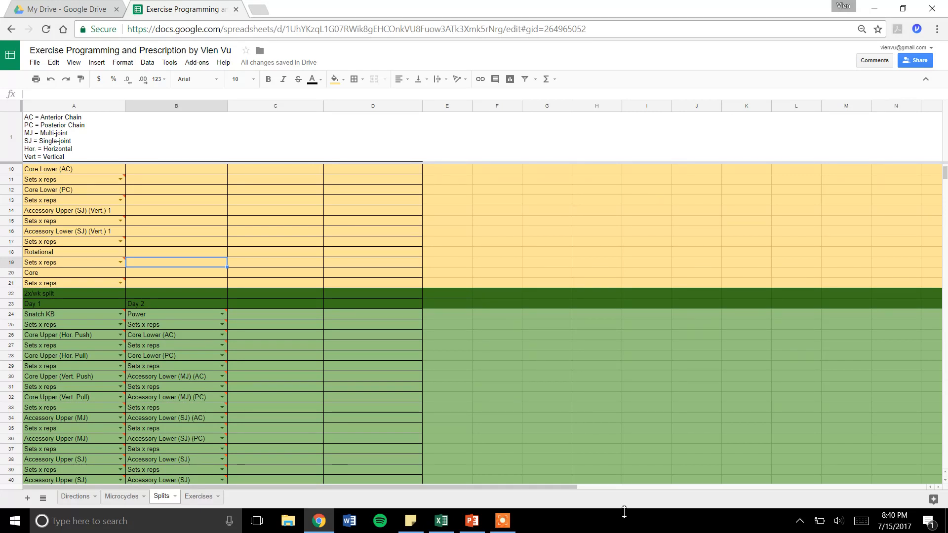
mouse_move(241, 479)
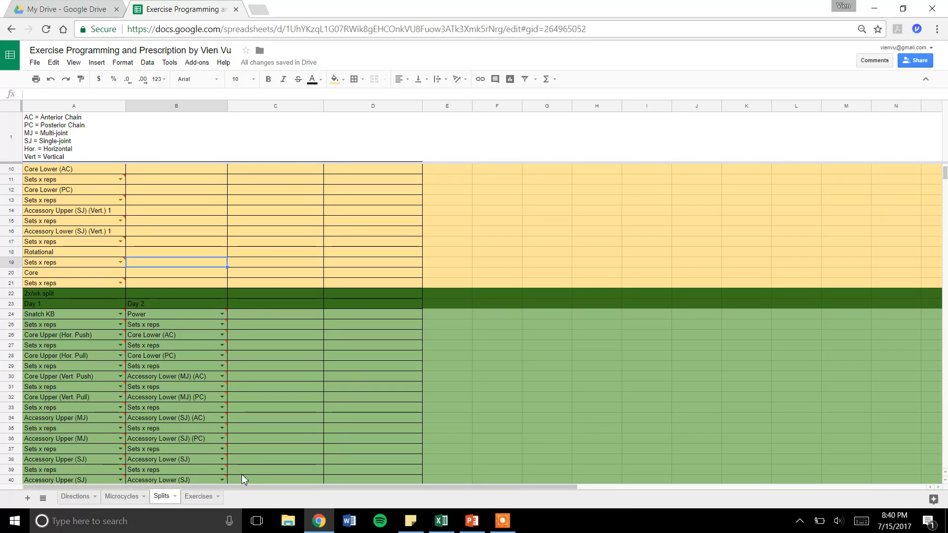
mouse_move(232, 496)
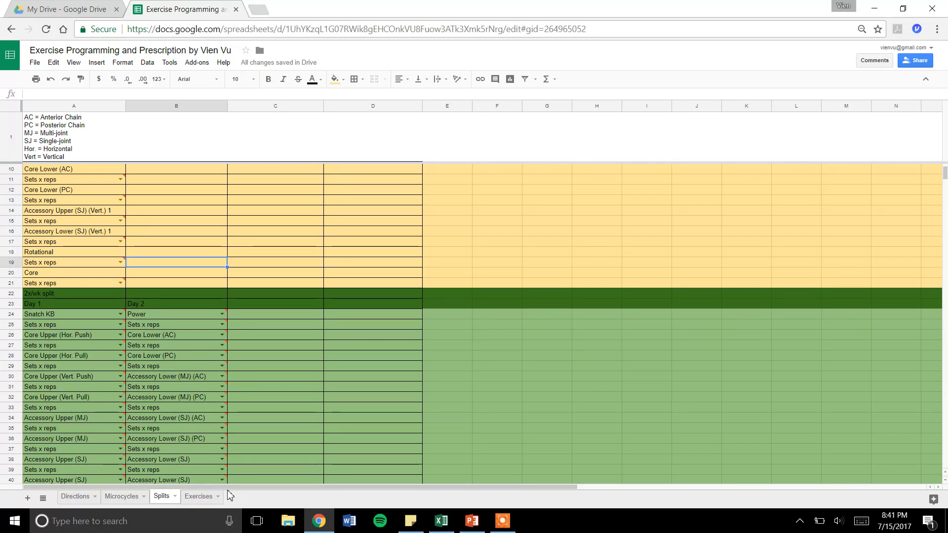
Step: Open the Exercises sheet and scroll through the exercise library's cues, variations and notes
click(198, 496)
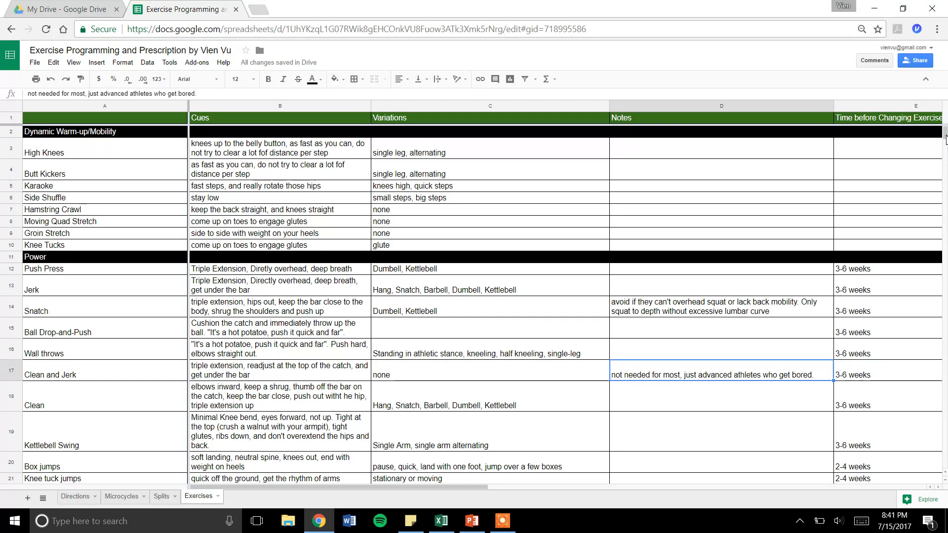
scroll(down, 3)
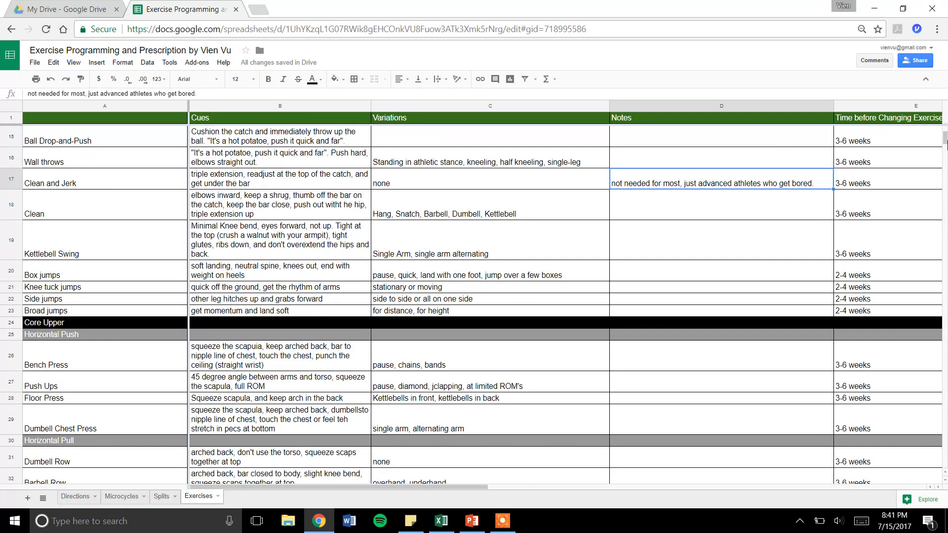
scroll(down, 3)
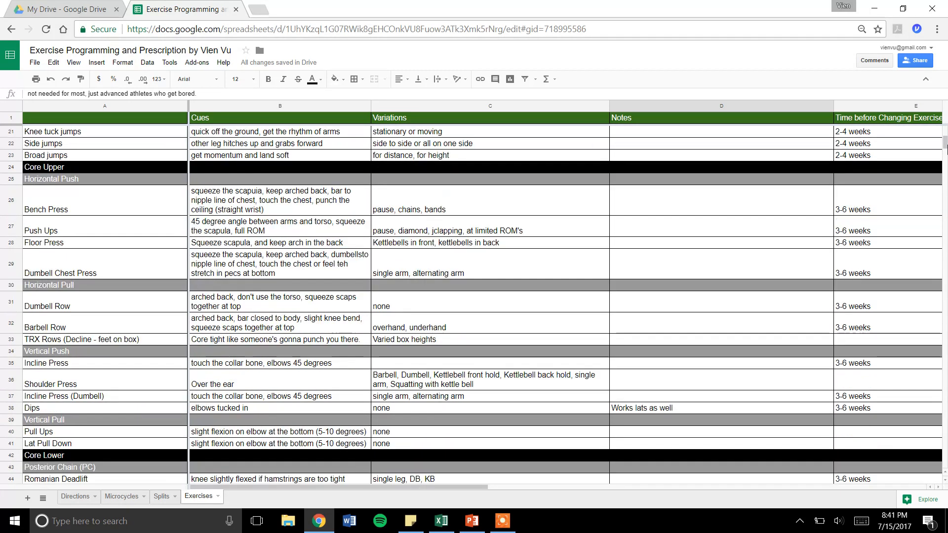
scroll(down, 3)
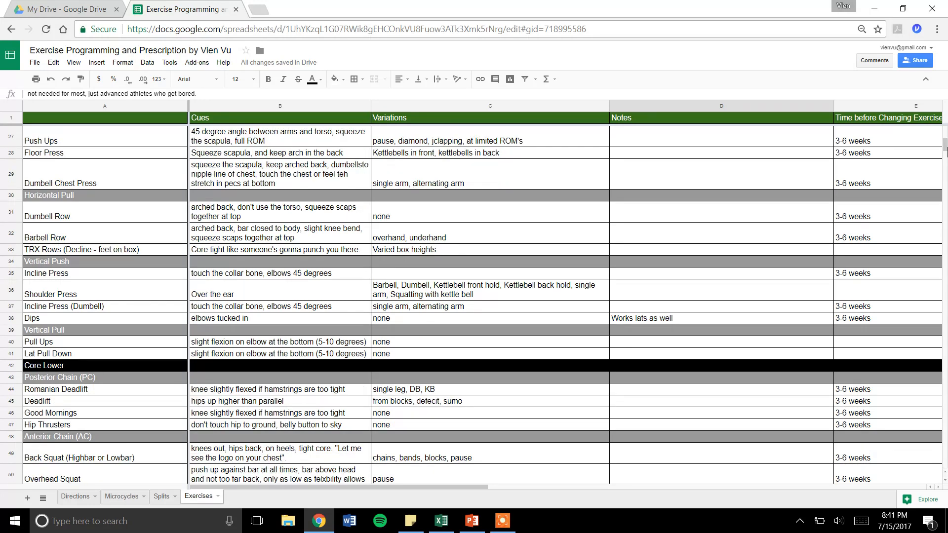
scroll(down, 3)
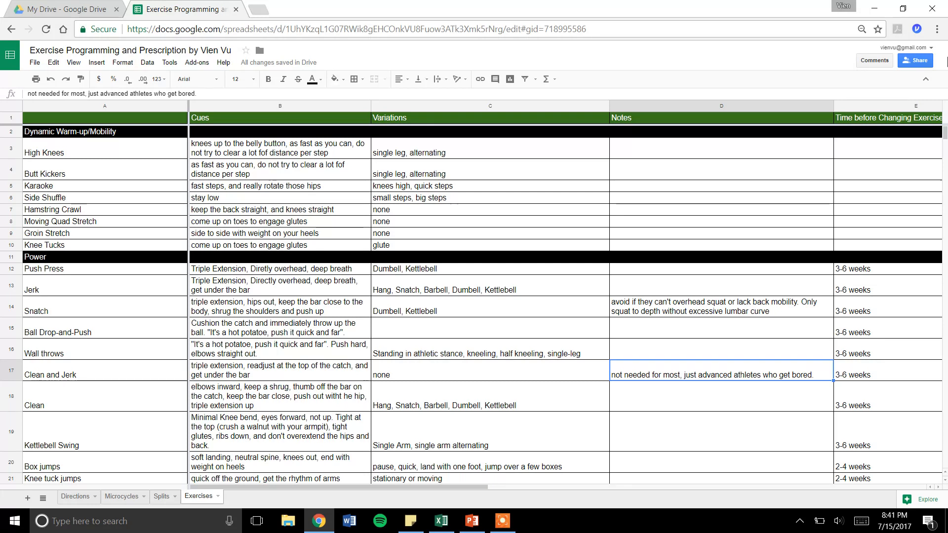
mouse_move(273, 277)
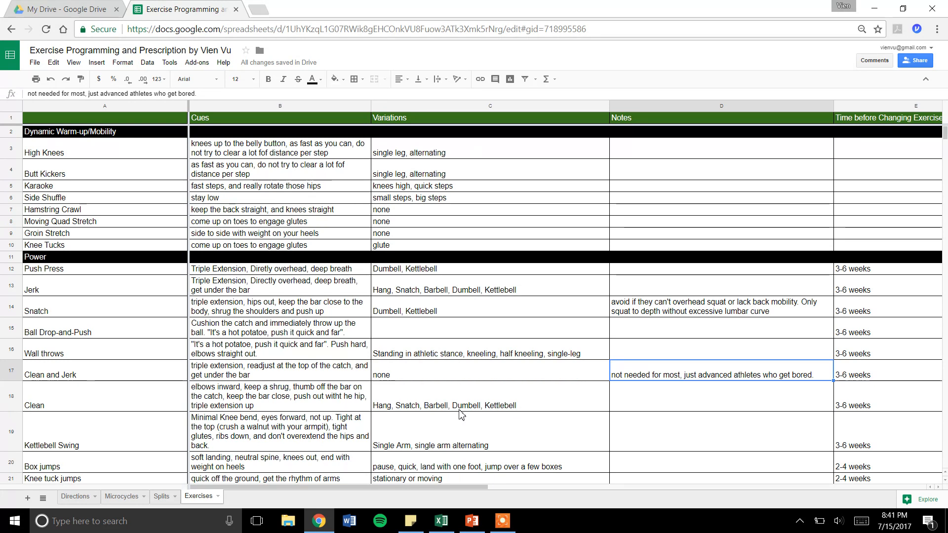
mouse_move(688, 388)
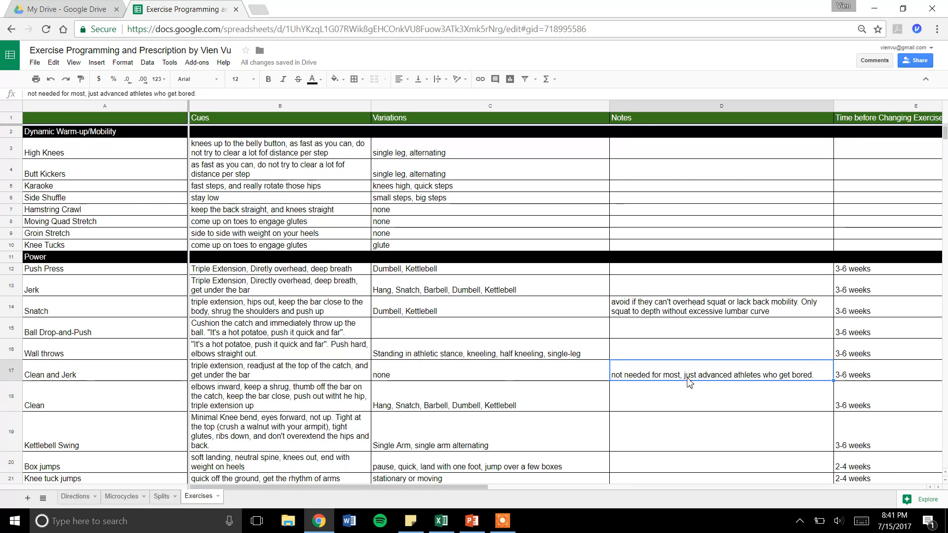
mouse_move(729, 350)
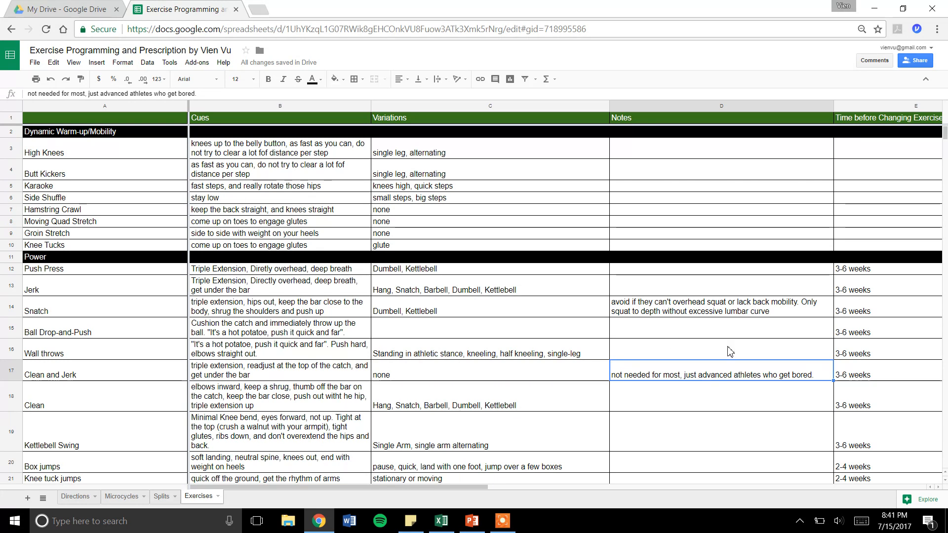
mouse_move(899, 155)
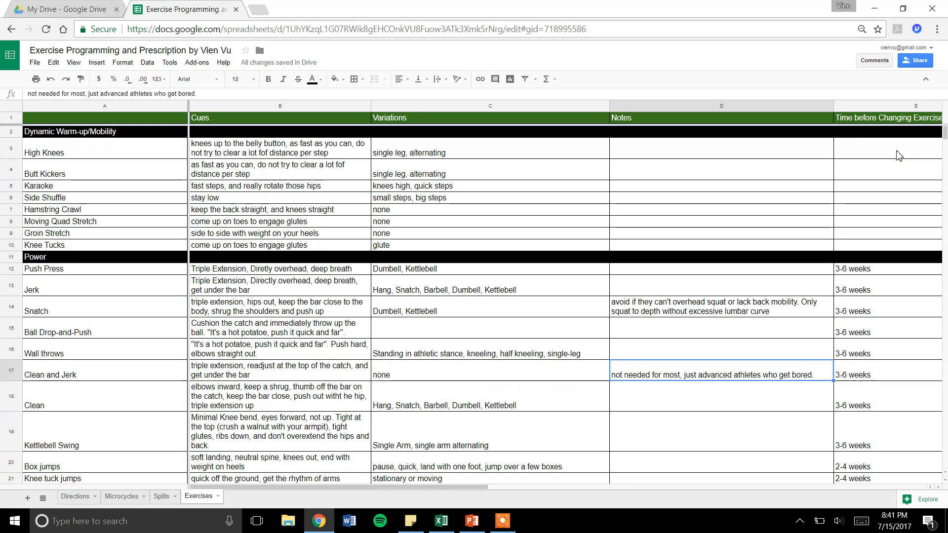
mouse_move(129, 499)
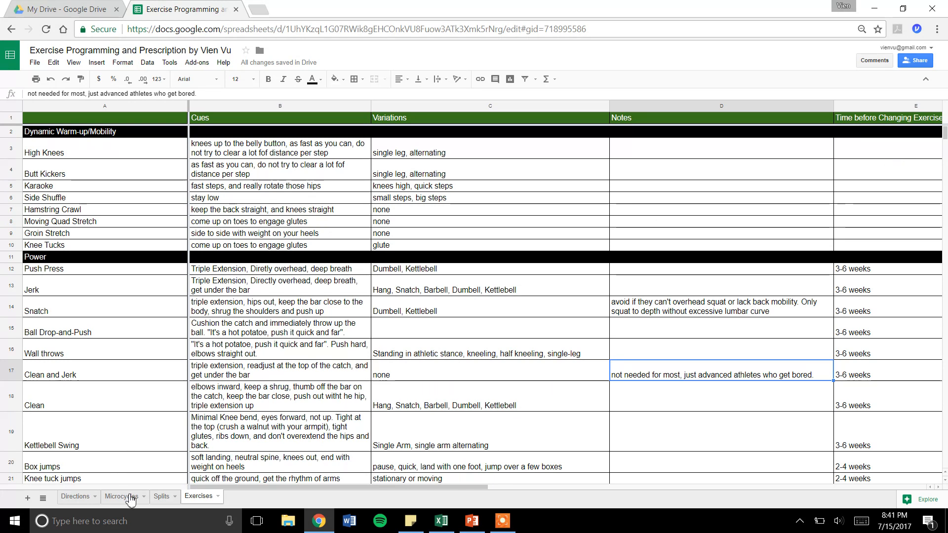
Step: On Microcycles, select the Strength 5x5 and Hypertrophy 5x10 entries, then go to Splits
click(120, 497)
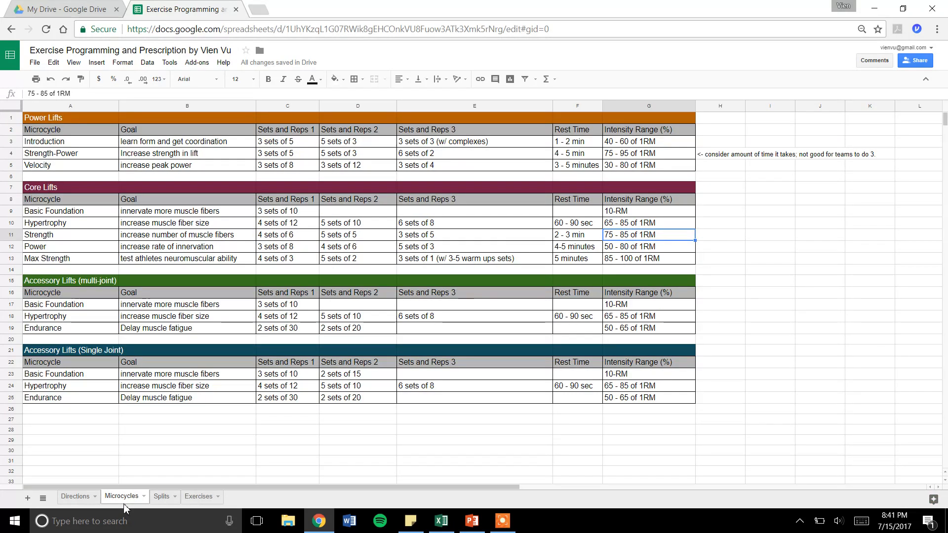
mouse_move(121, 142)
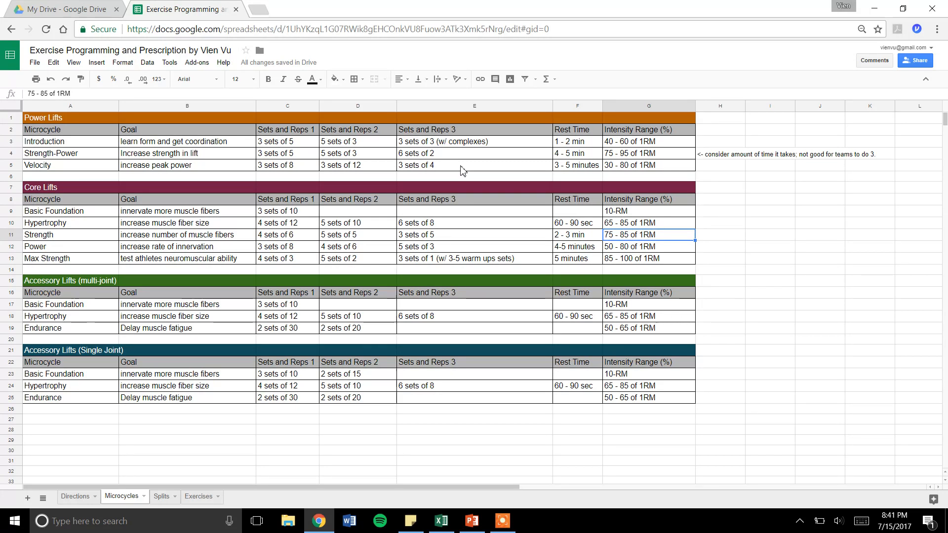
mouse_move(185, 242)
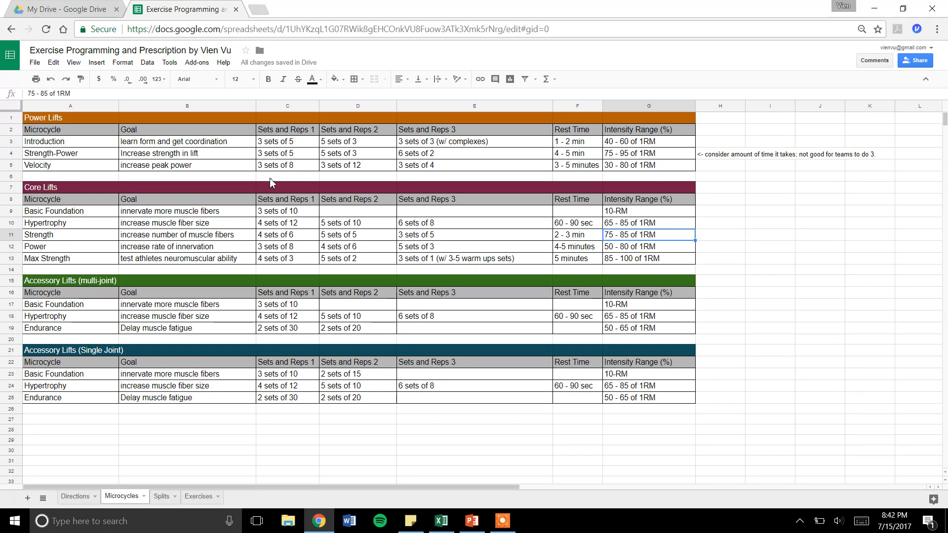
mouse_move(398, 244)
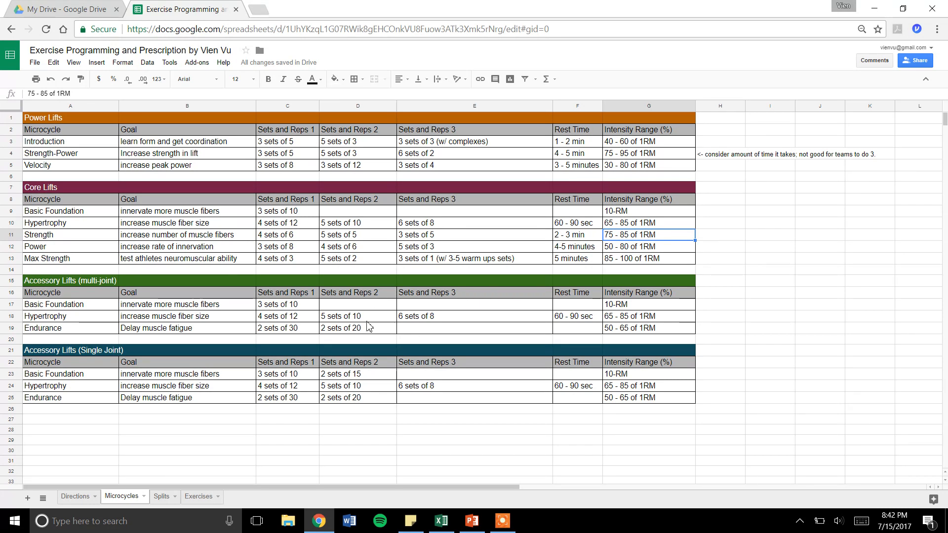
mouse_move(397, 298)
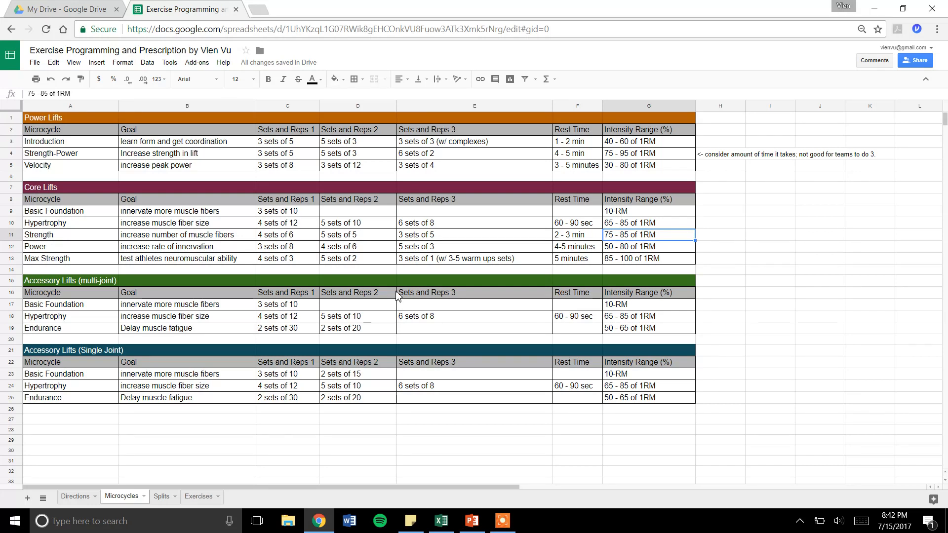
mouse_move(683, 190)
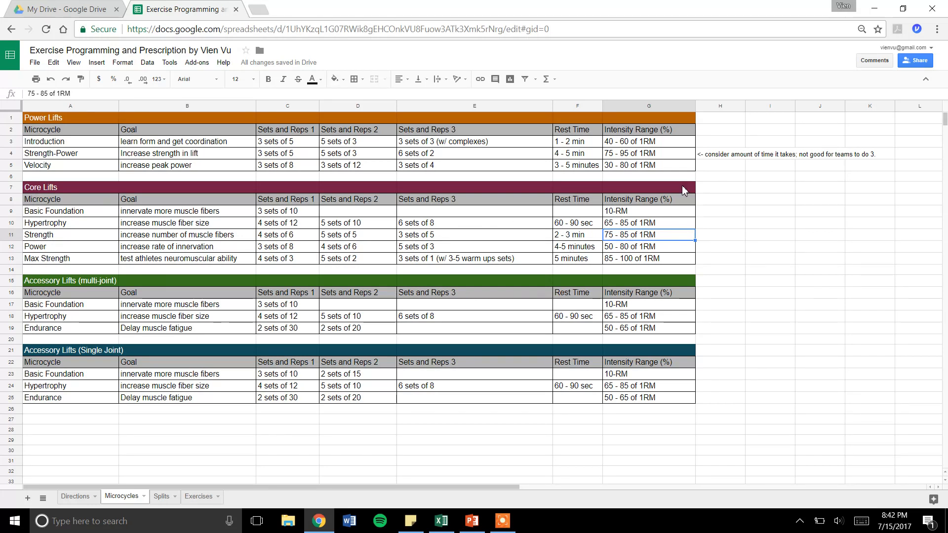
mouse_move(341, 218)
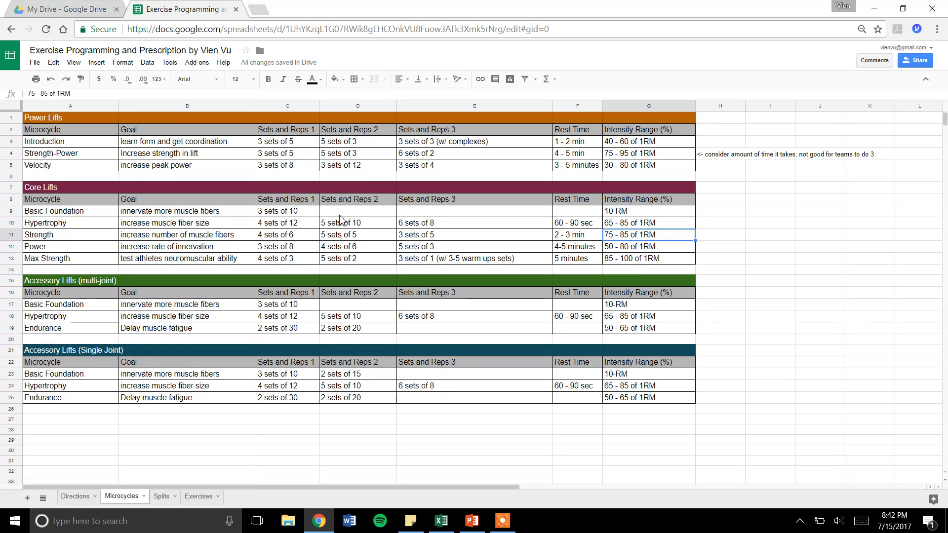
click(284, 223)
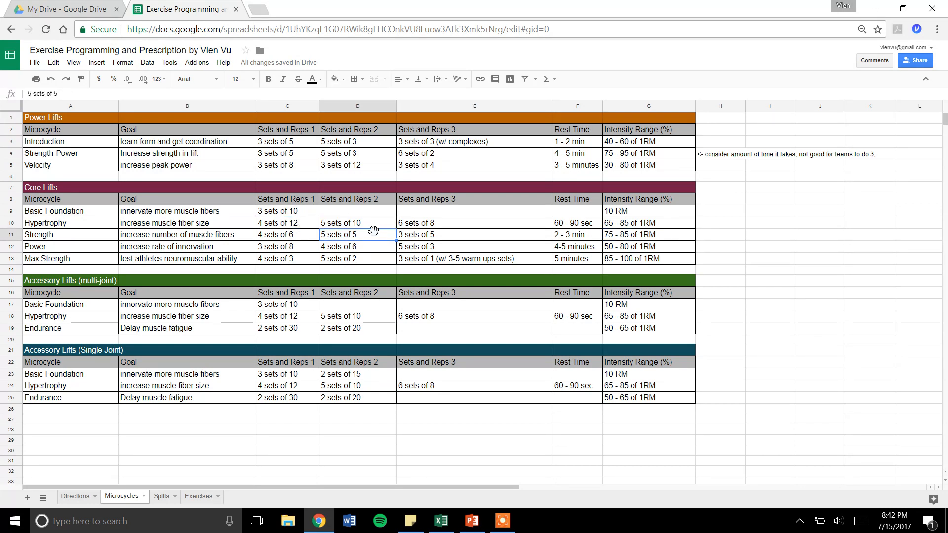
click(357, 223)
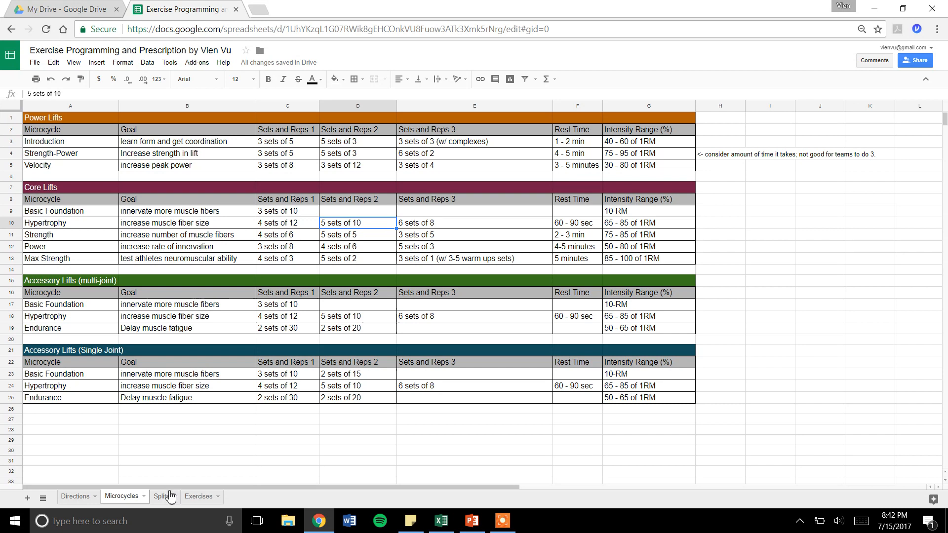
mouse_move(170, 513)
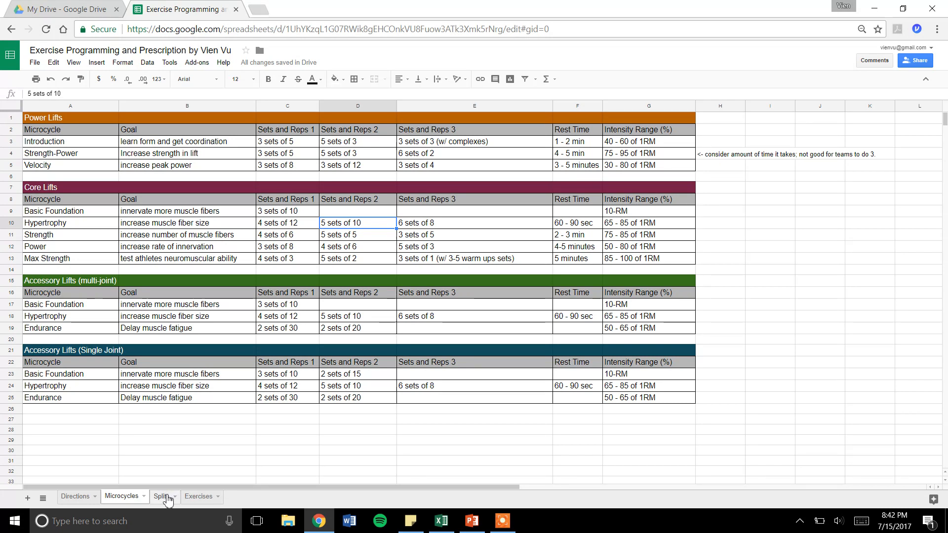
click(160, 497)
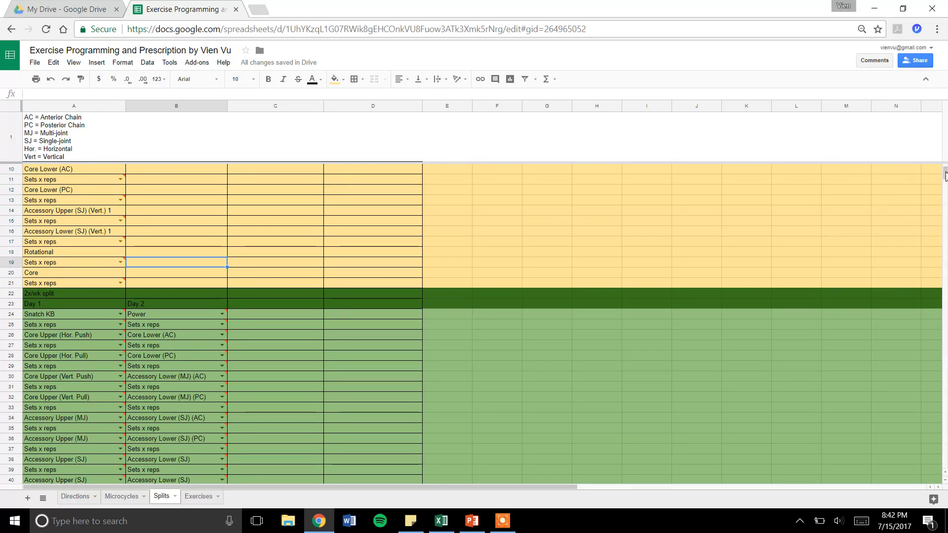
scroll(down, 3)
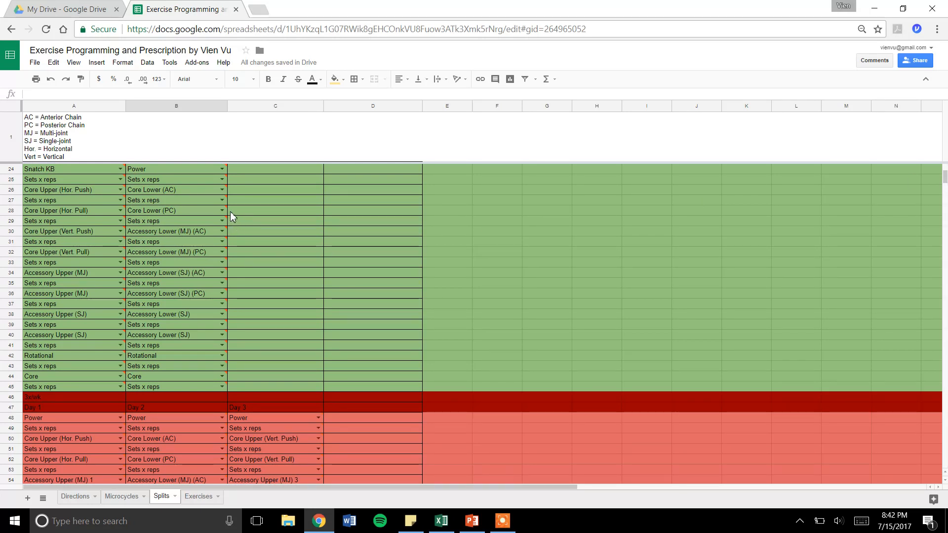
mouse_move(399, 259)
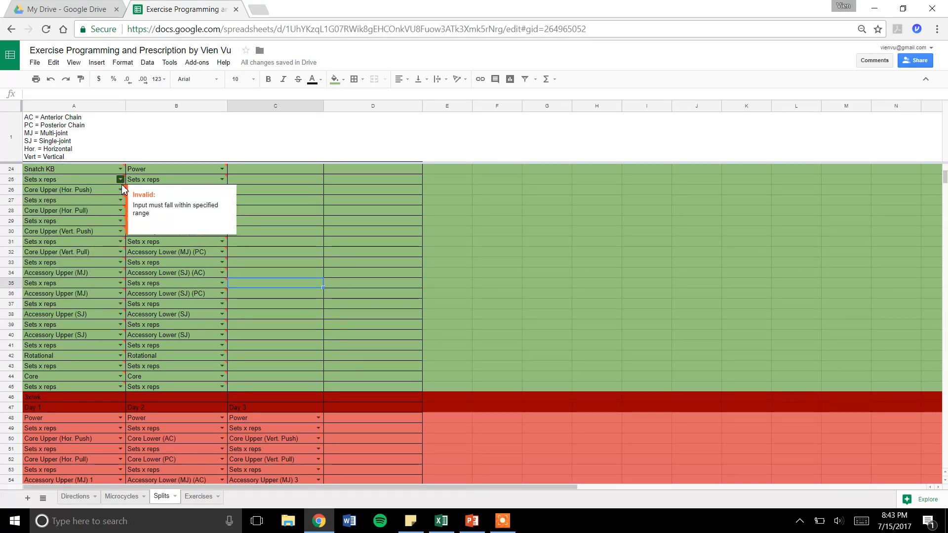
click(121, 180)
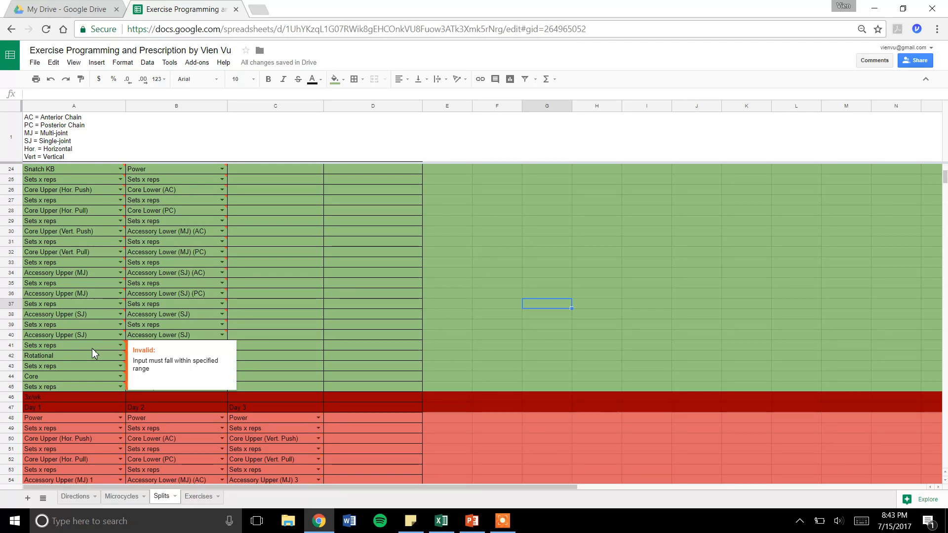
mouse_move(210, 405)
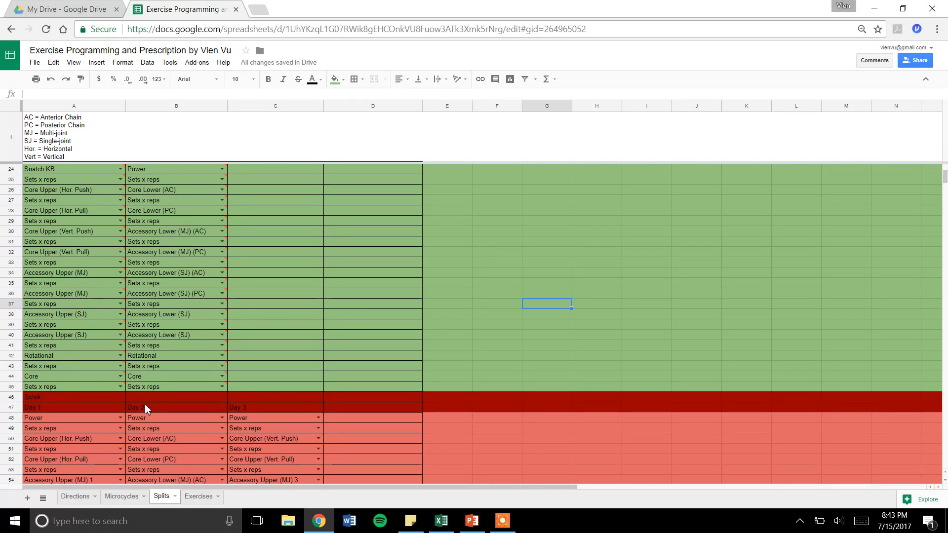
mouse_move(920, 221)
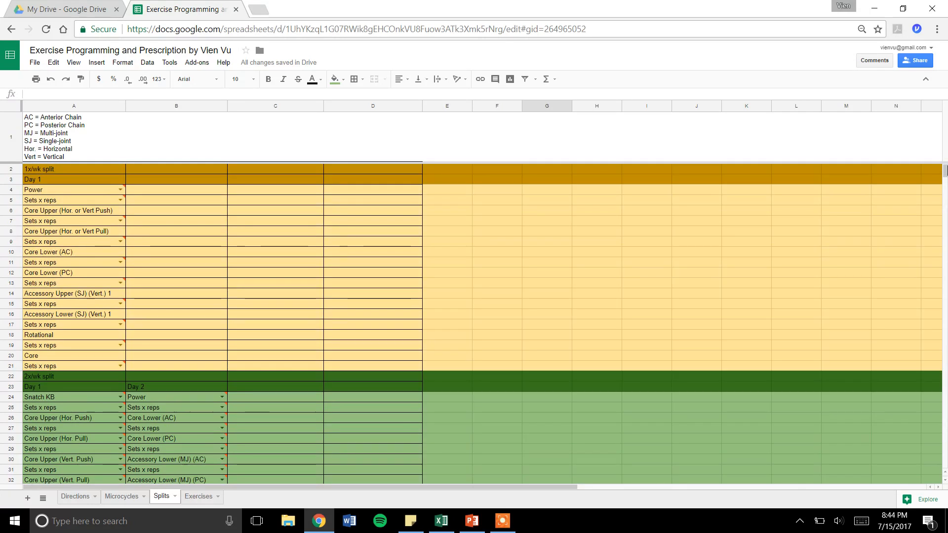
mouse_move(152, 389)
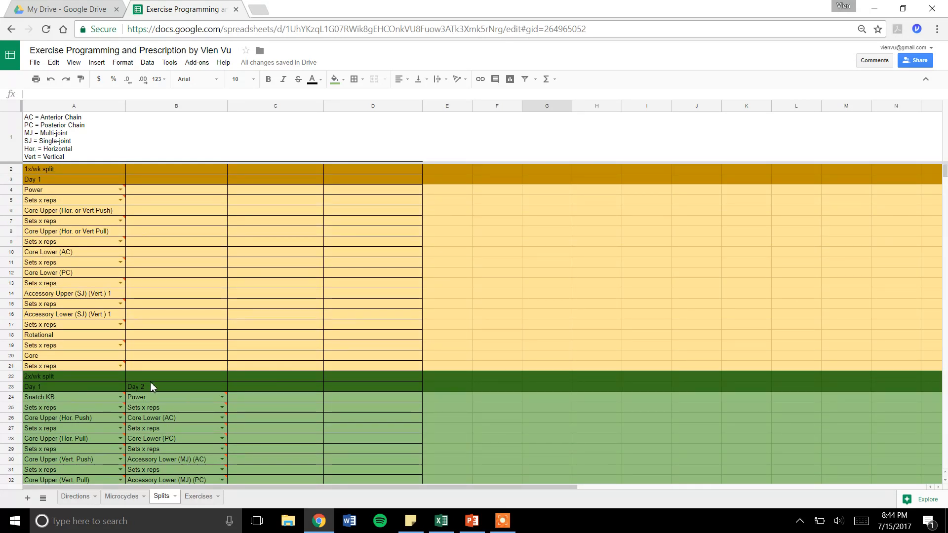
mouse_move(170, 376)
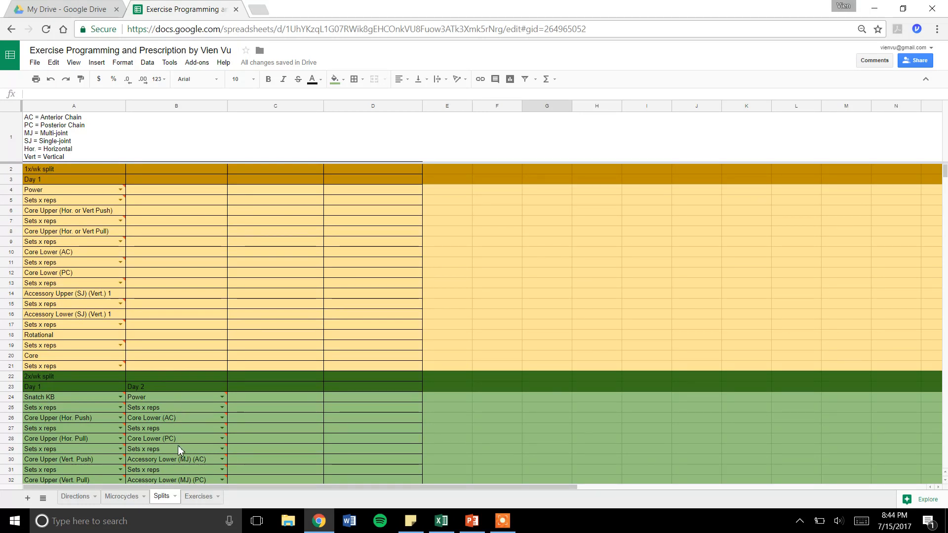
Step: Return to the Exercises sheet showing warm-up and power exercises
click(198, 496)
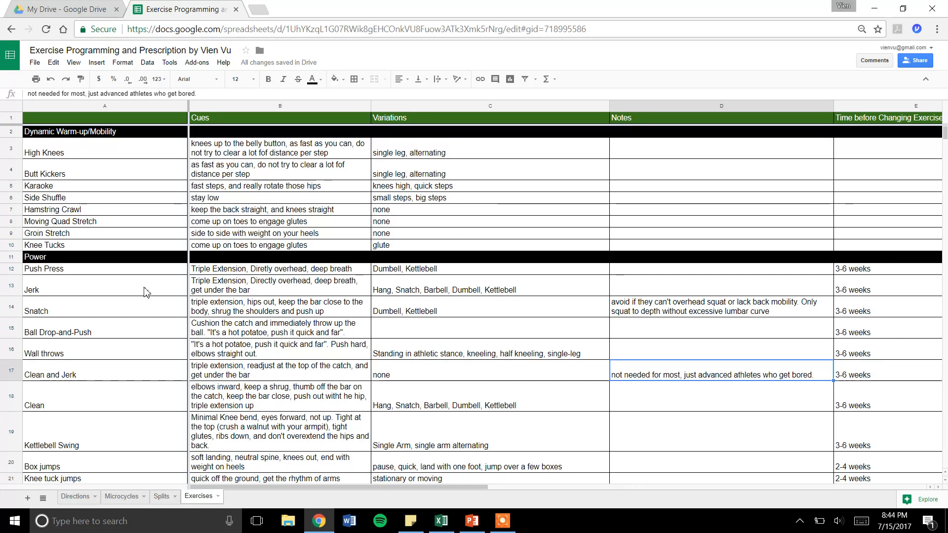
mouse_move(149, 425)
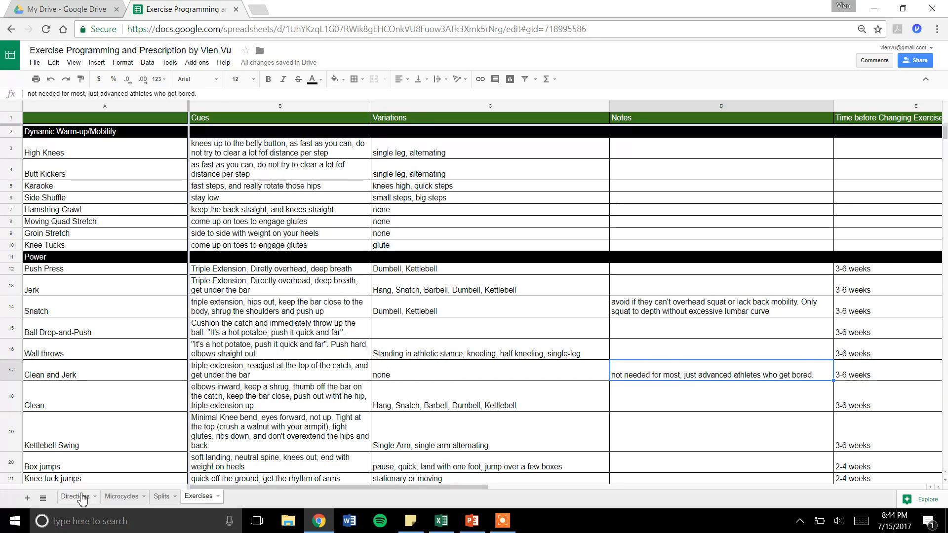
Step: Switch to the Directions sheet with programming-file and team-workout instructions
click(74, 497)
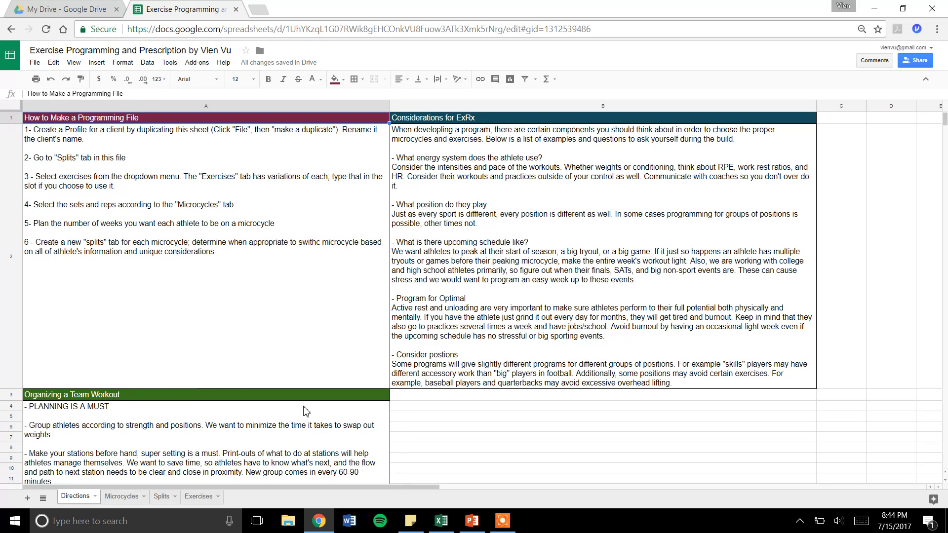
mouse_move(476, 442)
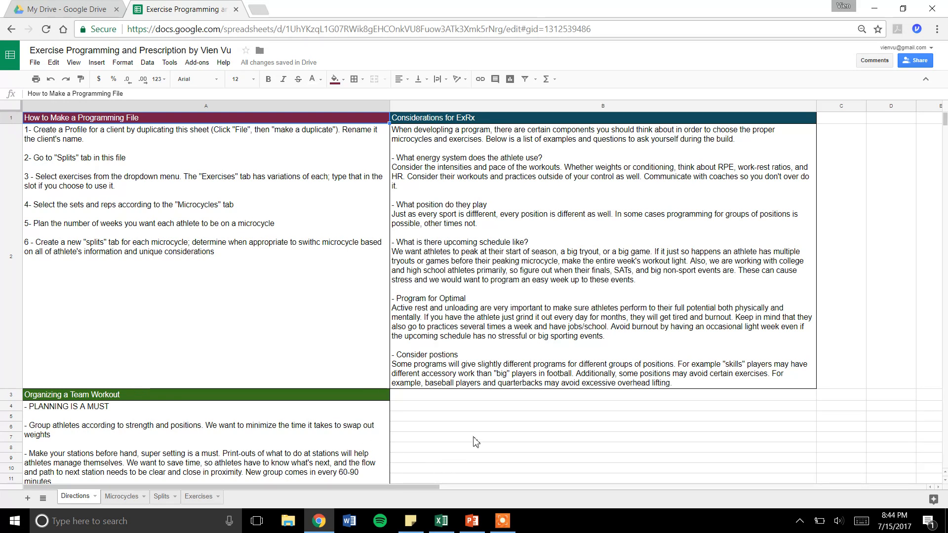